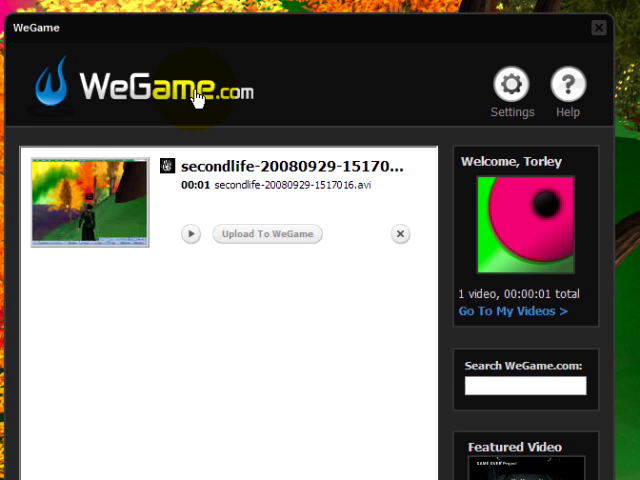
mouse_move(450, 110)
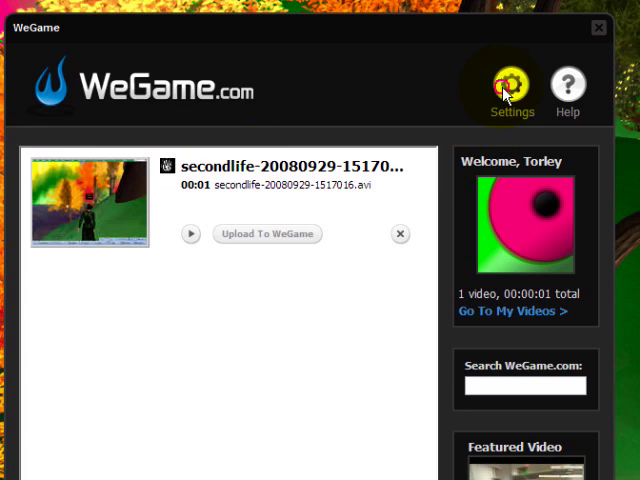
- Check the recordings save folder, choose HD recording mode, and return to Second Life
left_click(512, 80)
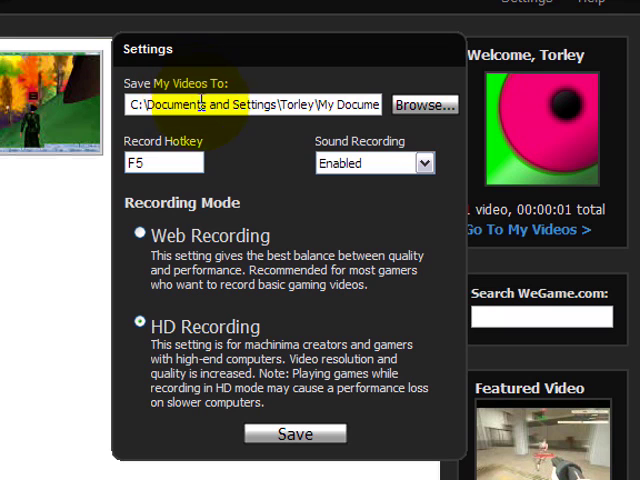
left_click(170, 163)
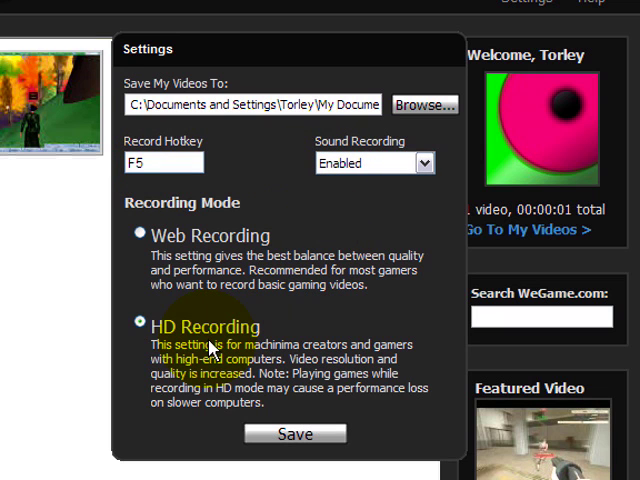
left_click(296, 433)
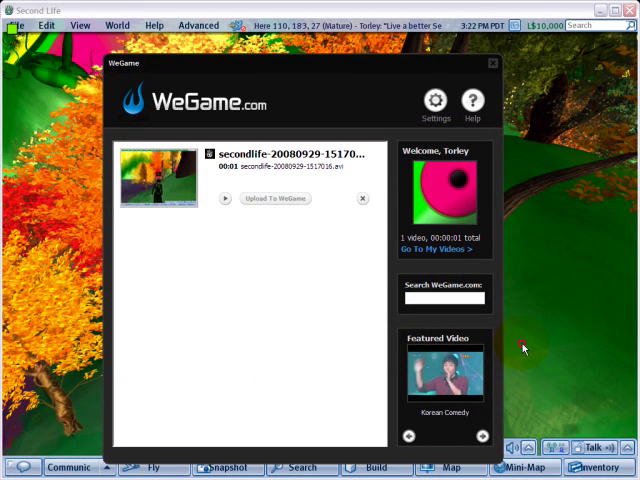
left_click(492, 62)
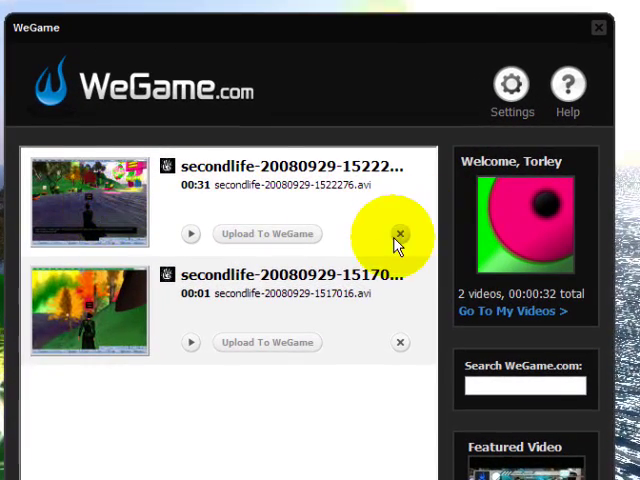
- Delete the older one-second test recording and confirm the deletion
left_click(400, 342)
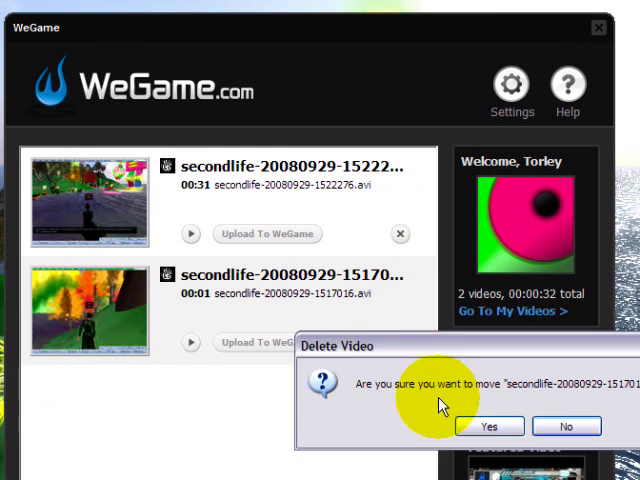
left_click(489, 426)
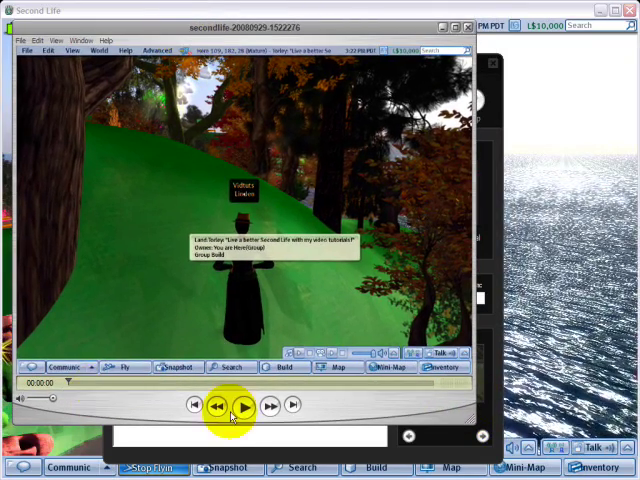
- Play back the 31-second clip in QuickTime Player
left_click(246, 405)
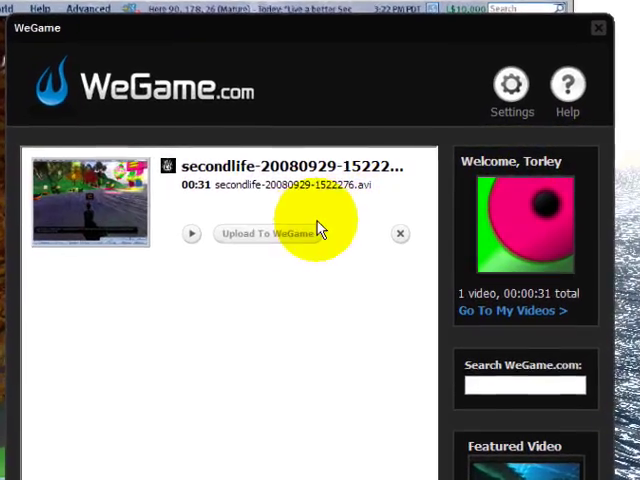
- Upload the 31-second clip titled 'tutorial clip' with the description 'hi thar!'
left_click(268, 233)
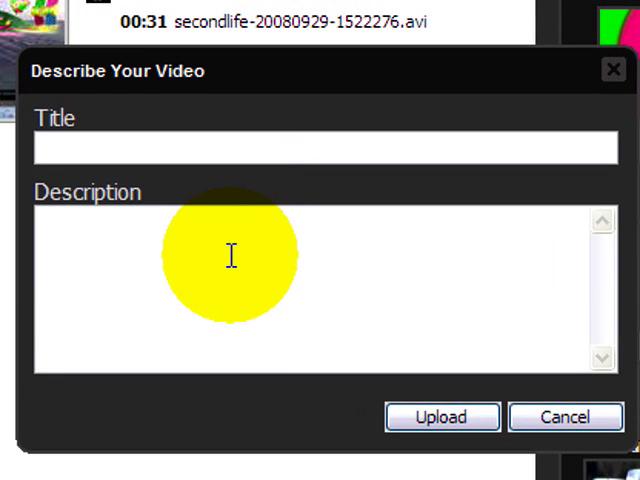
type("tutorial clip")
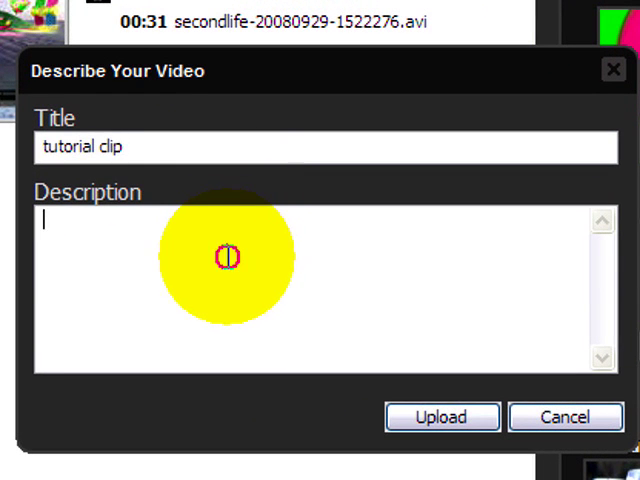
type("hio")
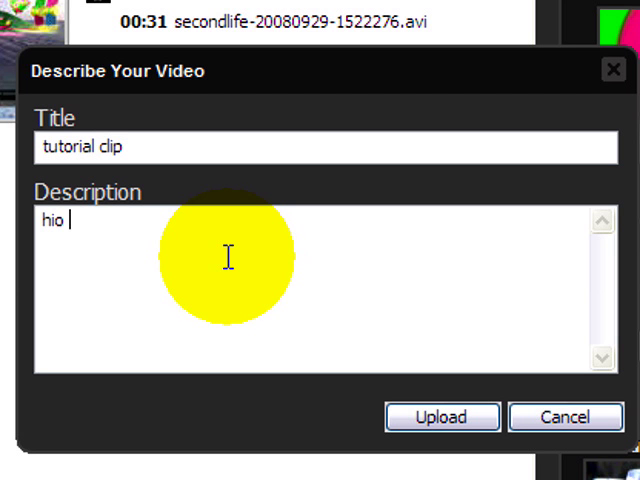
type("hi thar!")
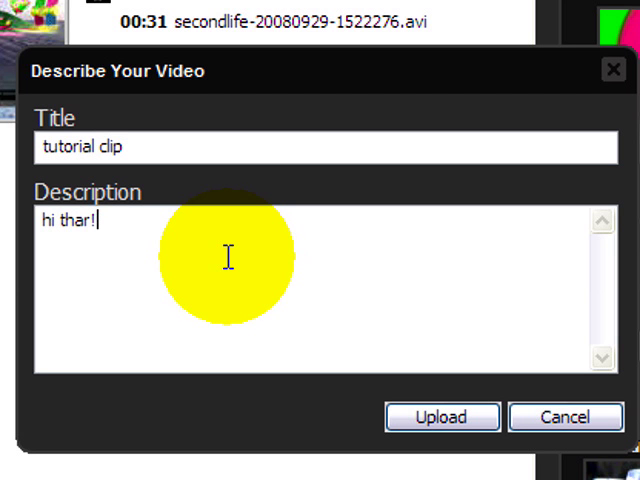
mouse_move(192, 278)
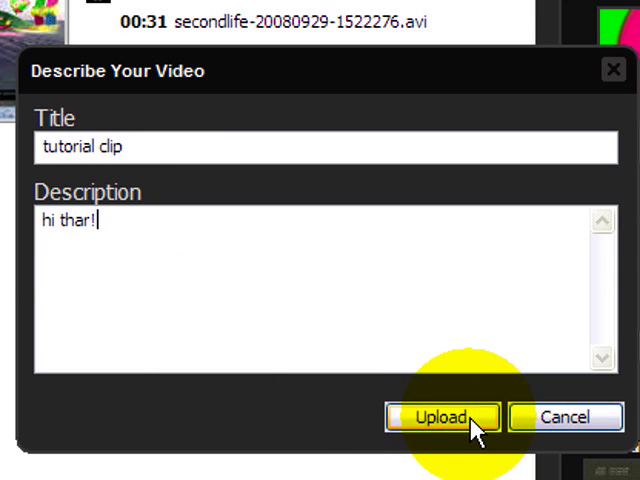
left_click(442, 417)
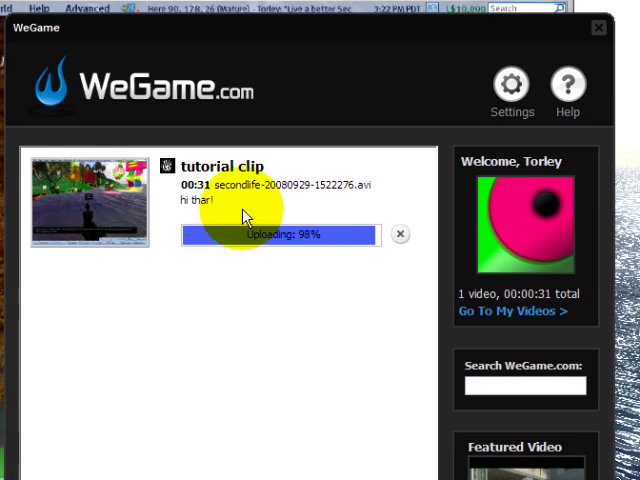
- Dismiss the encoding and web page errors, then keep HD Recording in Settings
left_click(511, 83)
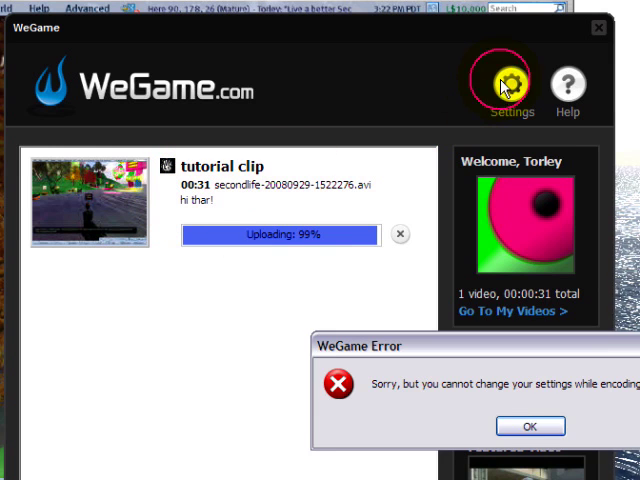
left_click(530, 425)
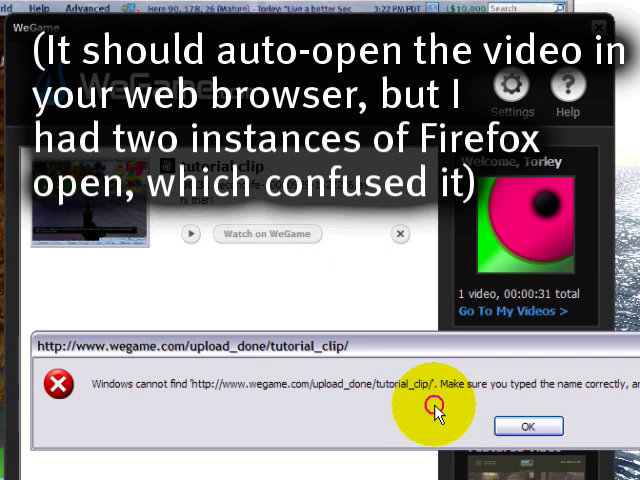
left_click(527, 426)
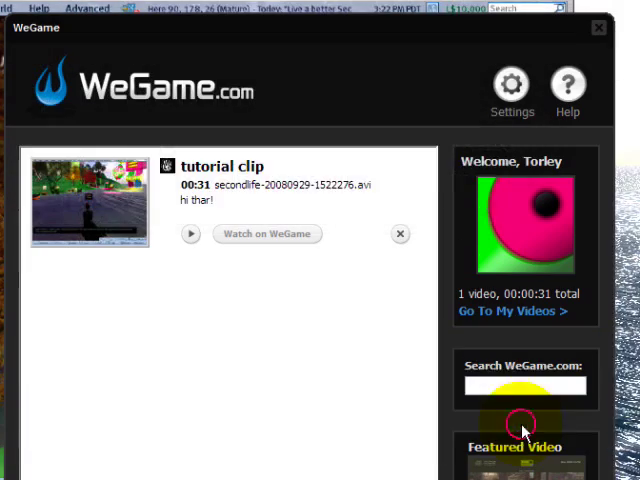
left_click(512, 83)
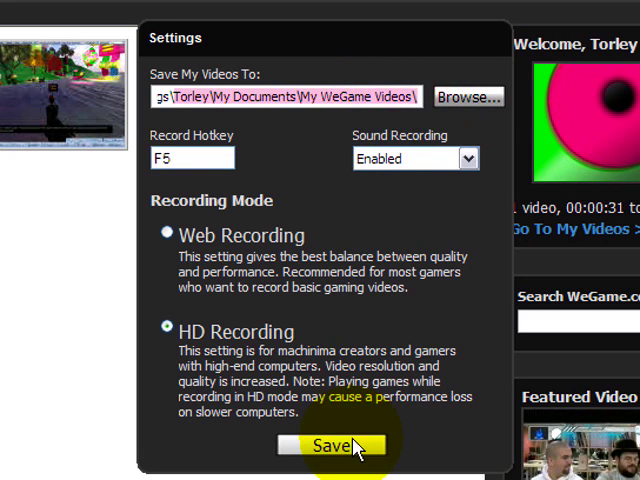
left_click(340, 444)
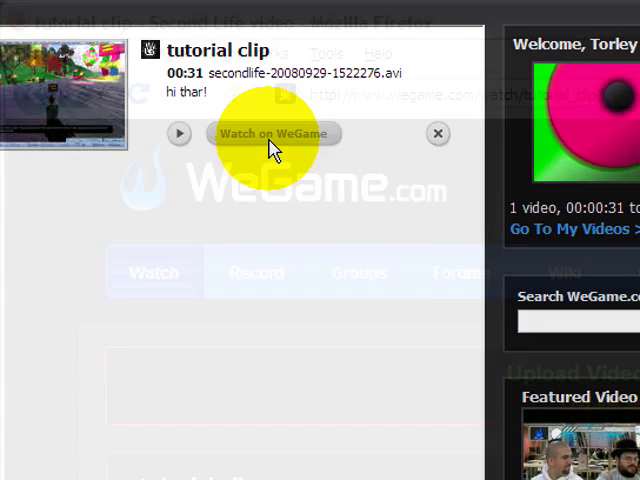
- Open the tutorial clip's WeGame page in Firefox and play the video
left_click(438, 133)
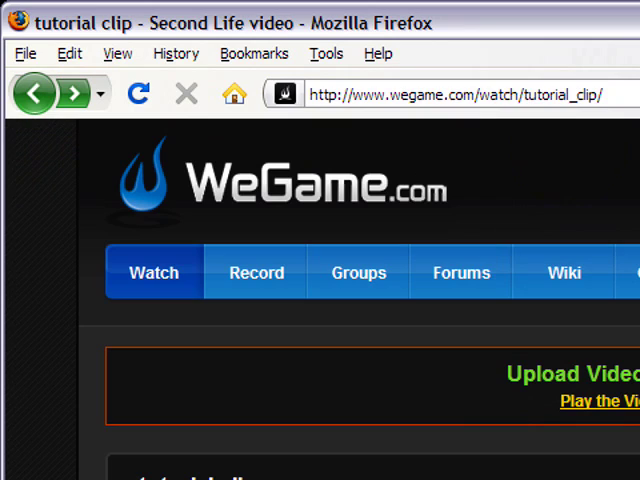
left_click(483, 94)
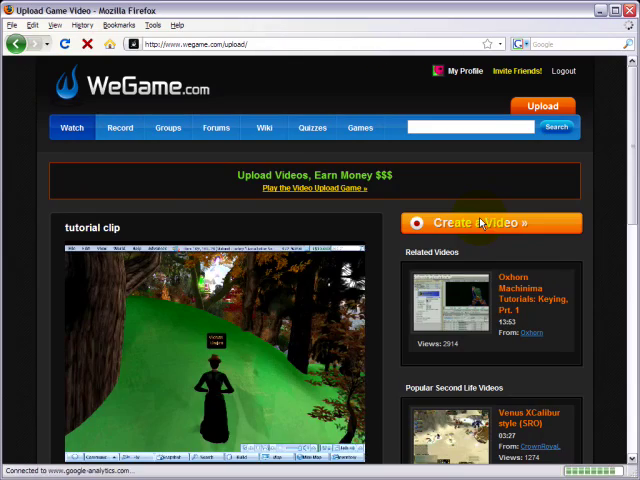
left_click(491, 222)
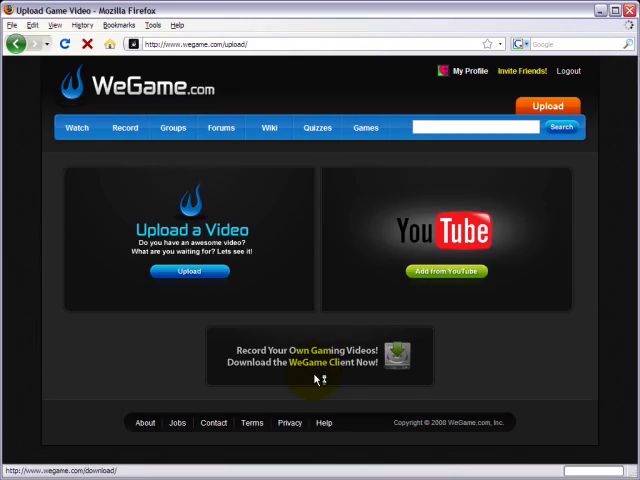
left_click(320, 360)
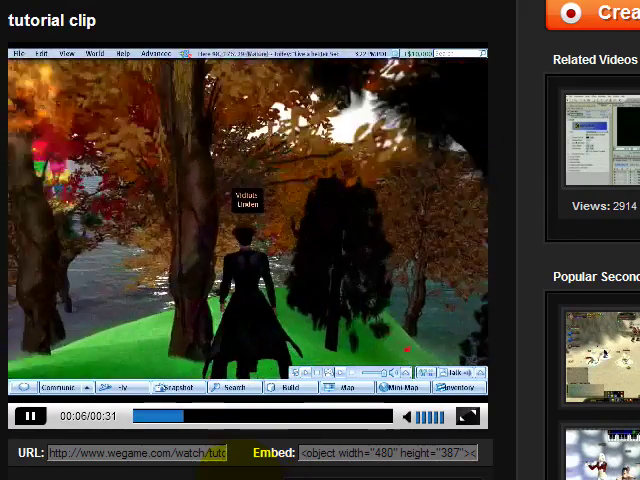
- Select the clip's web address and embed code, then scroll down to Quick post and comments
left_click(225, 415)
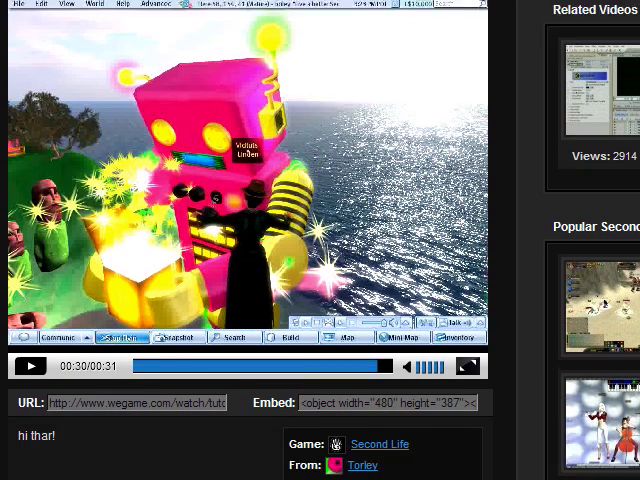
scroll("down", 3)
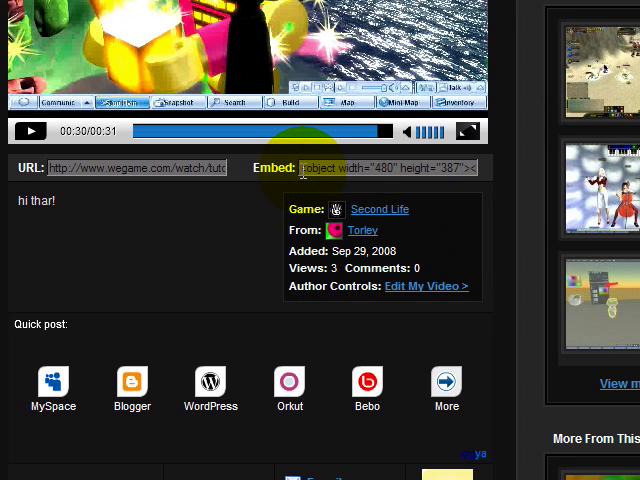
left_click(385, 167)
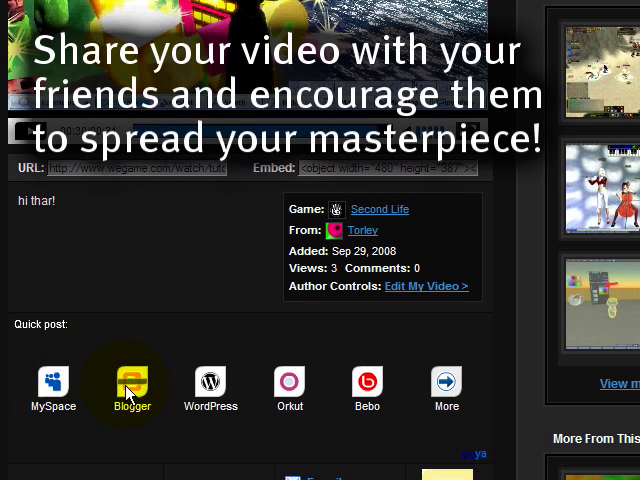
scroll("down", 3)
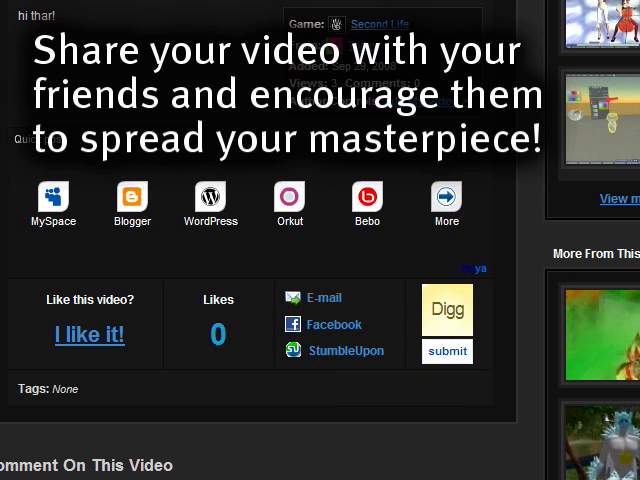
scroll("down", 3)
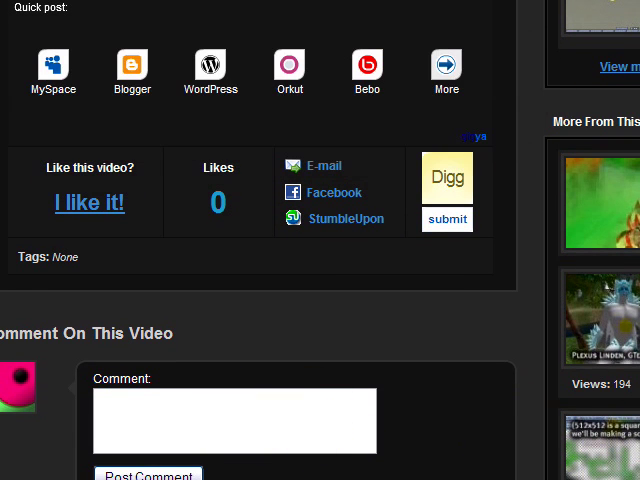
scroll("down", 3)
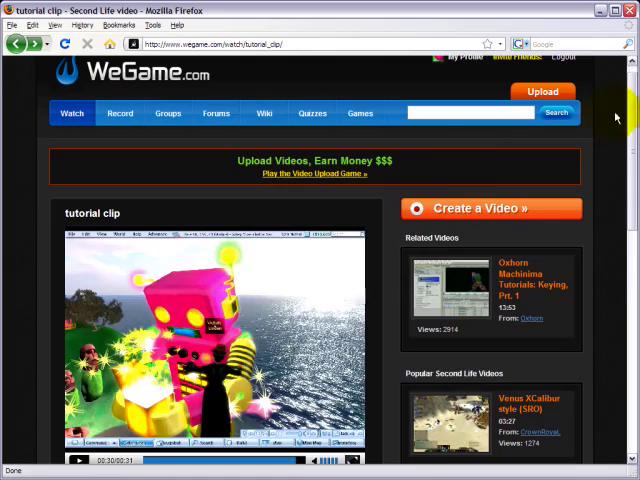
- Scroll down to Author Controls and open Edit My Video for tutorial clip
scroll("down", 3)
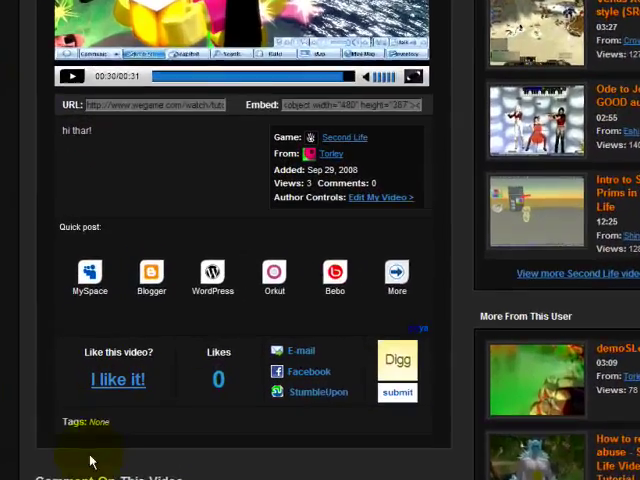
scroll("down", 3)
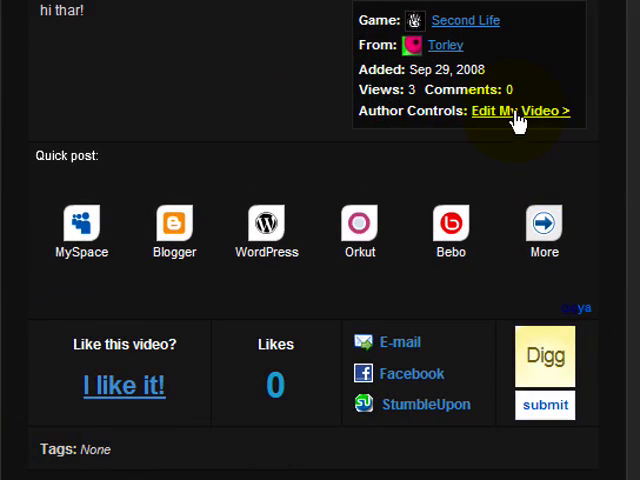
left_click(522, 111)
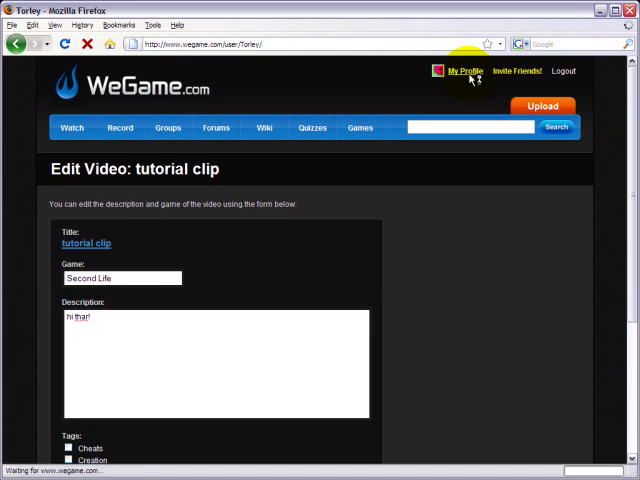
- Go to My Profile and open the Videos (47) tab showing tutorial clip first
left_click(463, 71)
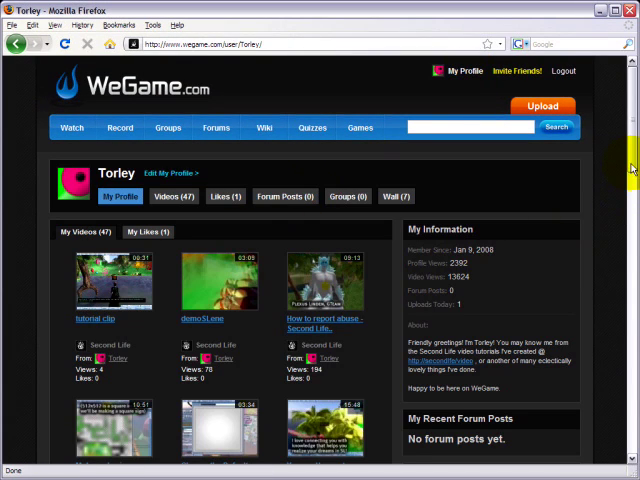
scroll("down", 3)
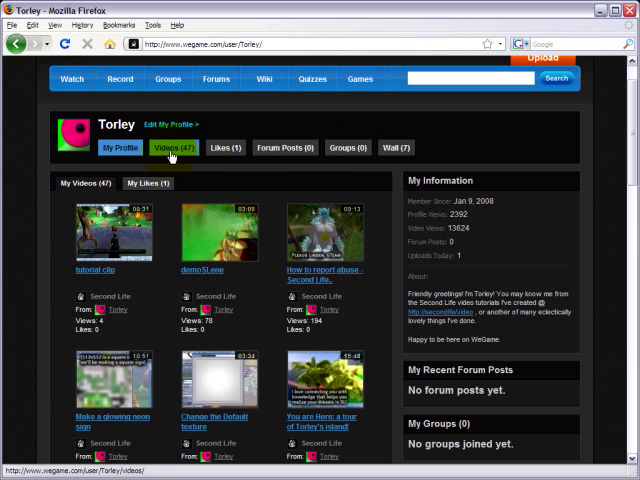
left_click(121, 147)
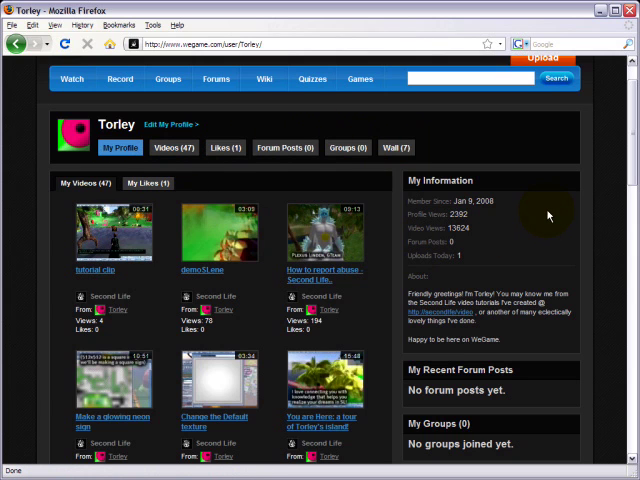